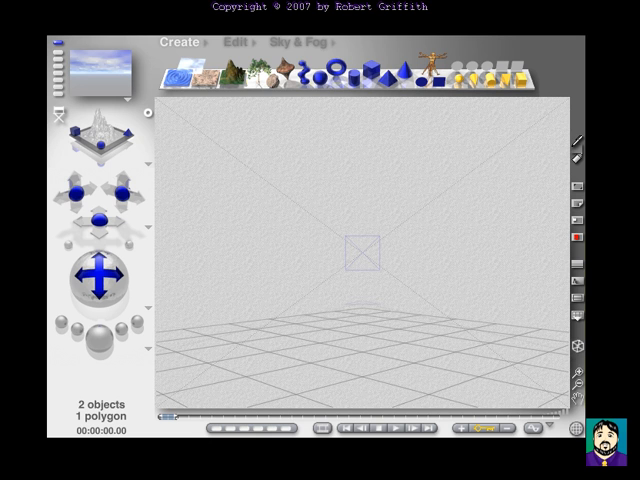
pyautogui.moveTo(229, 73)
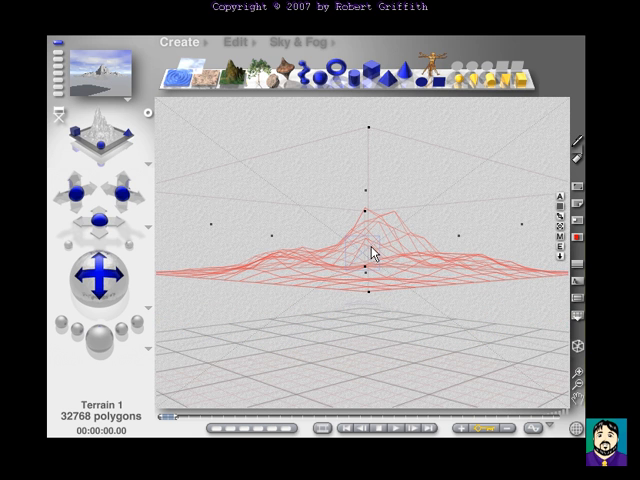
pyautogui.moveTo(365, 256)
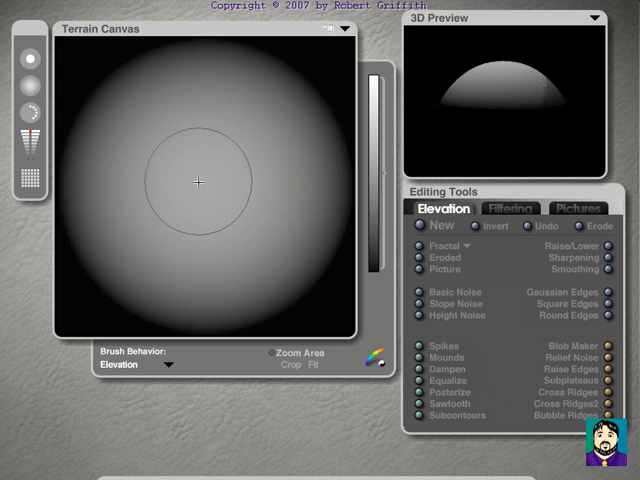
# Paint over the dome's centre with the Elevation brush to flatten its peak.
pyautogui.click(38, 150)
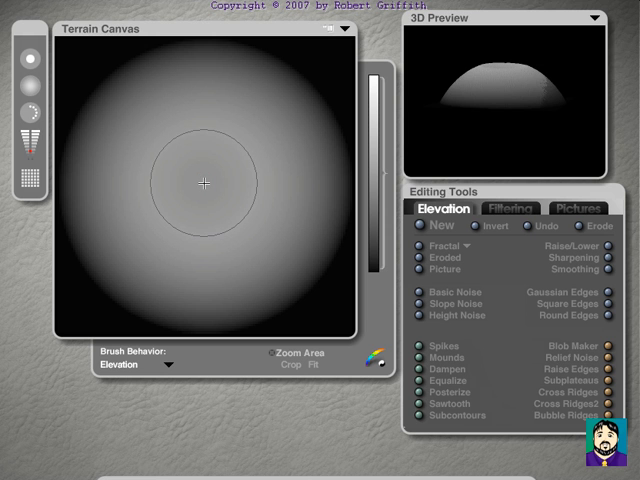
pyautogui.moveTo(205, 185)
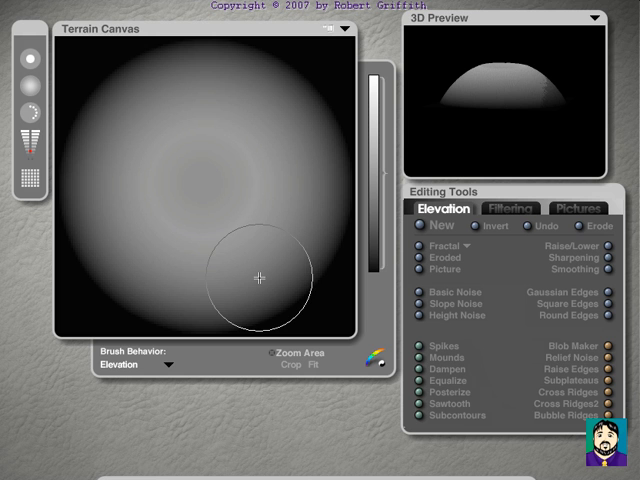
pyautogui.moveTo(328, 57)
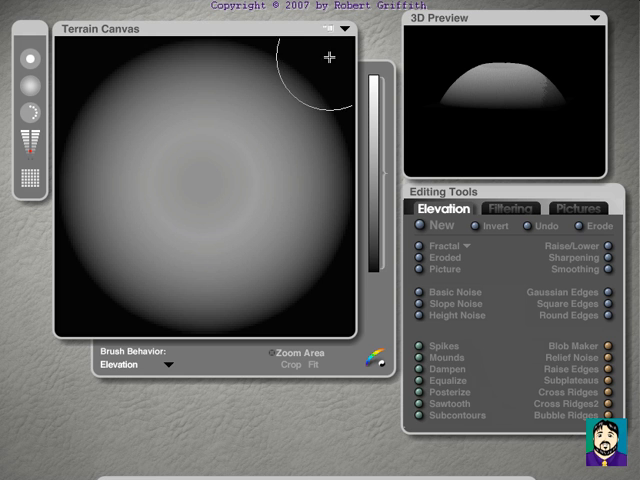
pyautogui.moveTo(332, 64)
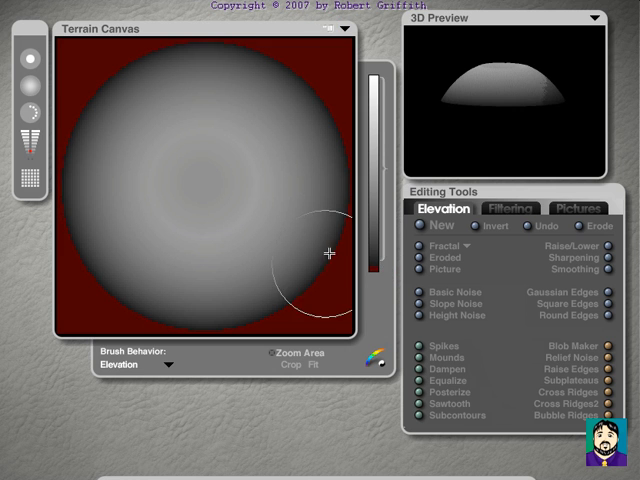
pyautogui.moveTo(82, 246)
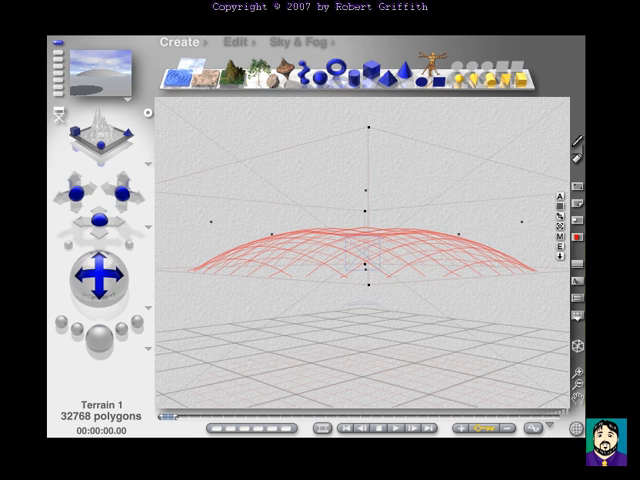
# Use the Edit palette's Rotate tool to tilt the terrain further toward a bowl.
pyautogui.click(230, 44)
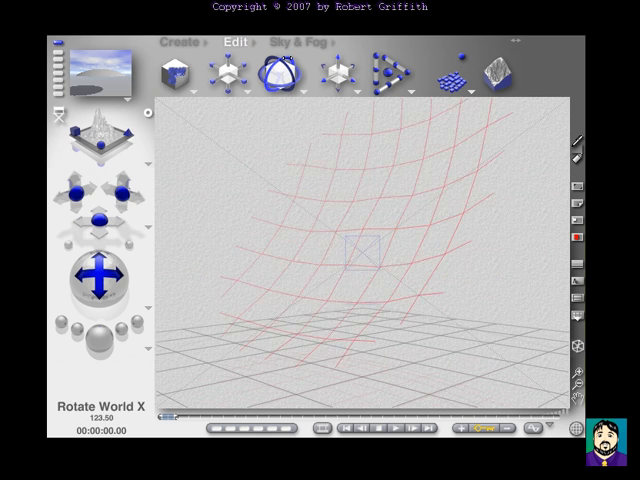
pyautogui.click(98, 345)
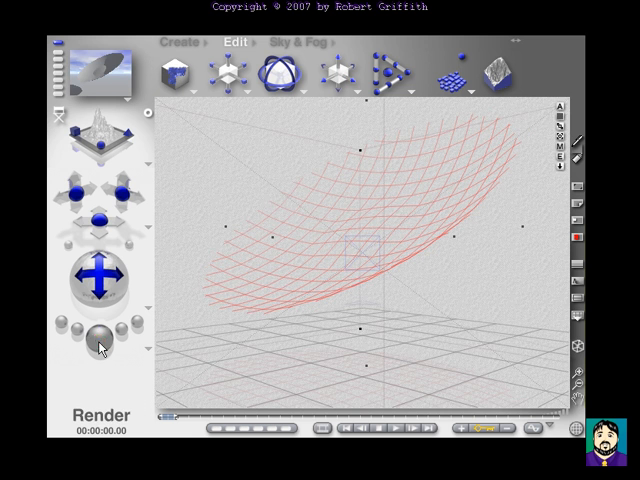
# Apply a bronze metal material to the terrain and render a quick preview.
pyautogui.click(97, 337)
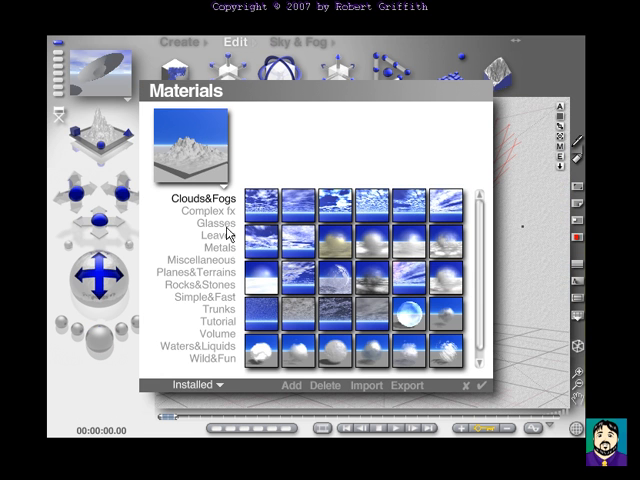
pyautogui.moveTo(225, 288)
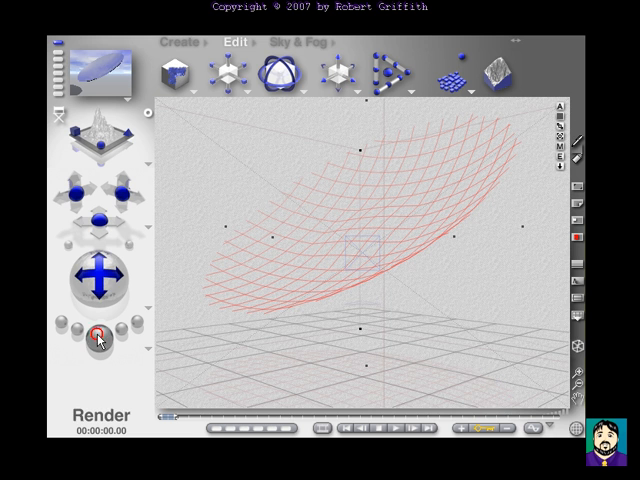
pyautogui.click(100, 332)
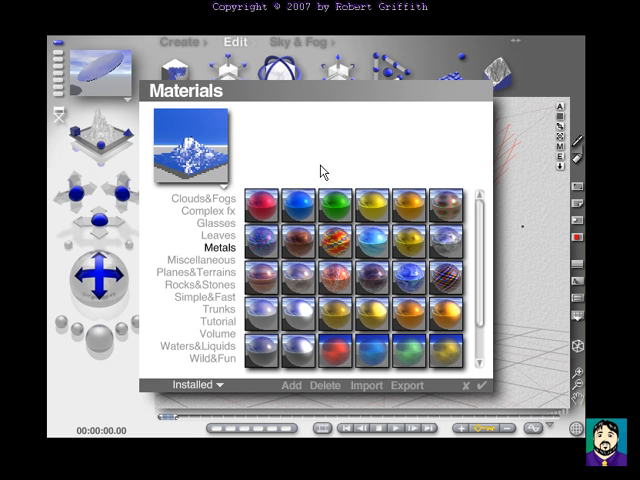
pyautogui.click(372, 315)
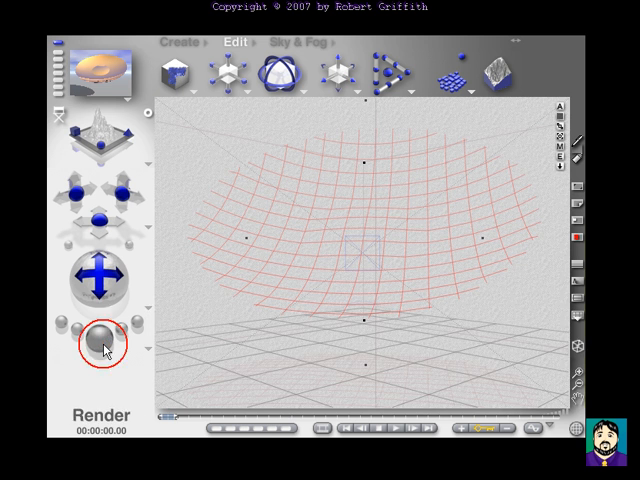
# Render a preview of the bronze bowl after orbiting the camera.
pyautogui.click(100, 338)
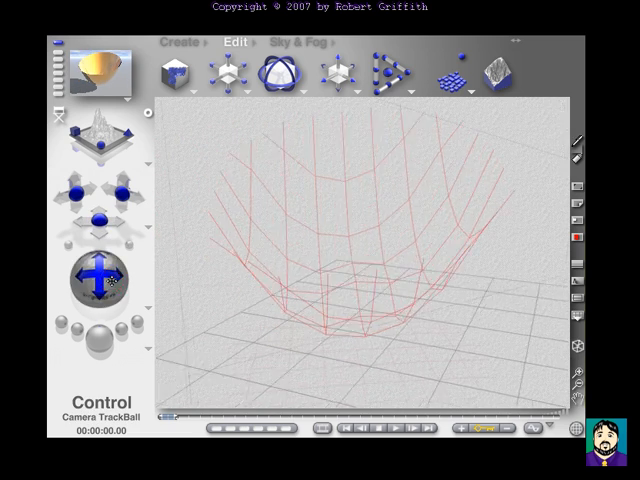
# Re-render the bowl preview from the new camera angle.
pyautogui.click(100, 345)
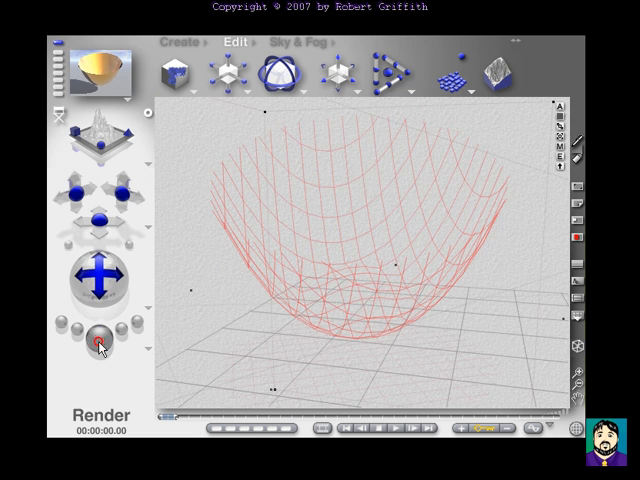
pyautogui.click(100, 345)
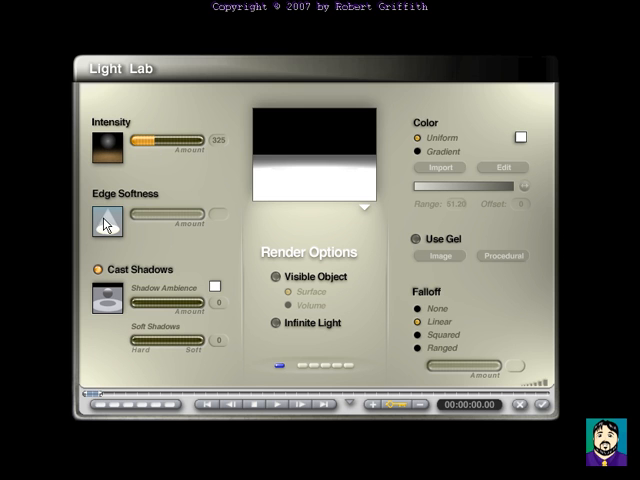
pyautogui.moveTo(182, 301)
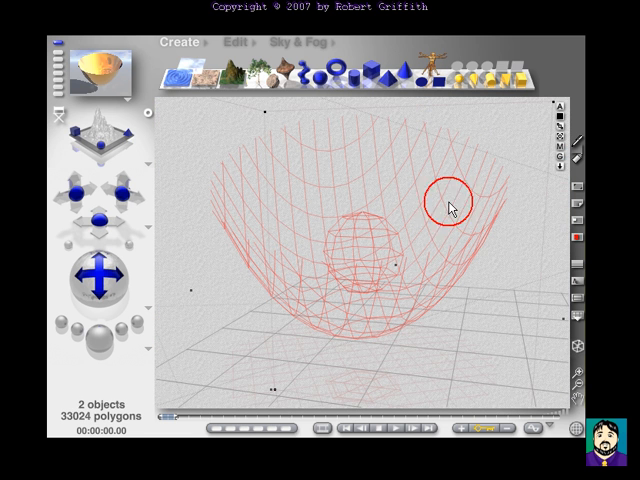
pyautogui.moveTo(552, 222)
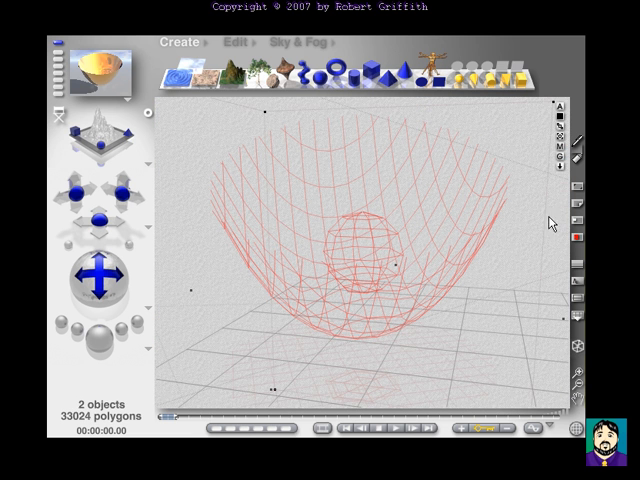